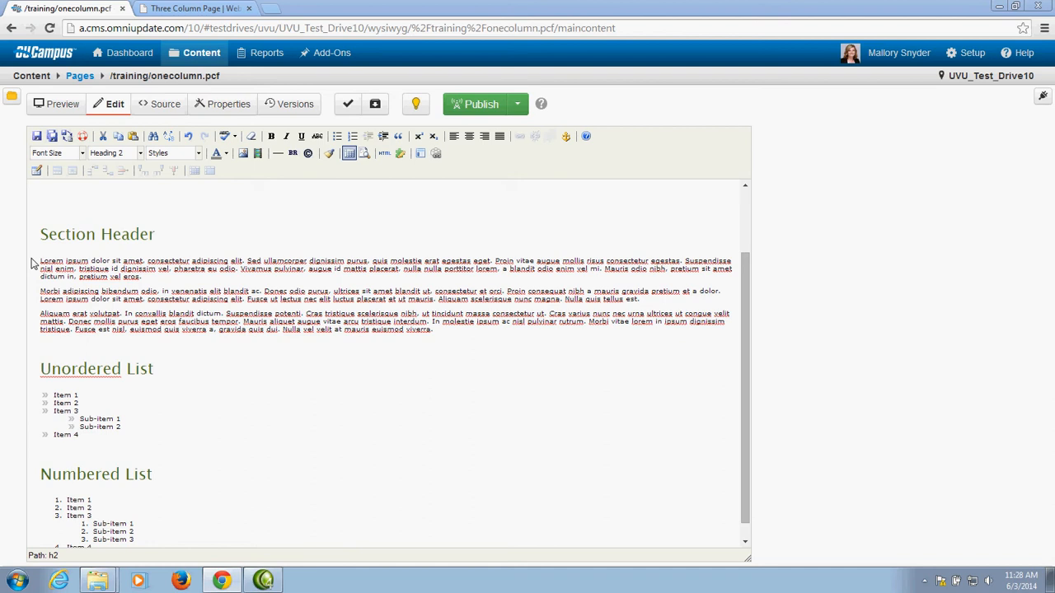
# - Begin an image insertion with the cursor placed before the first paragraph under Section Header
pyautogui.click(41, 261)
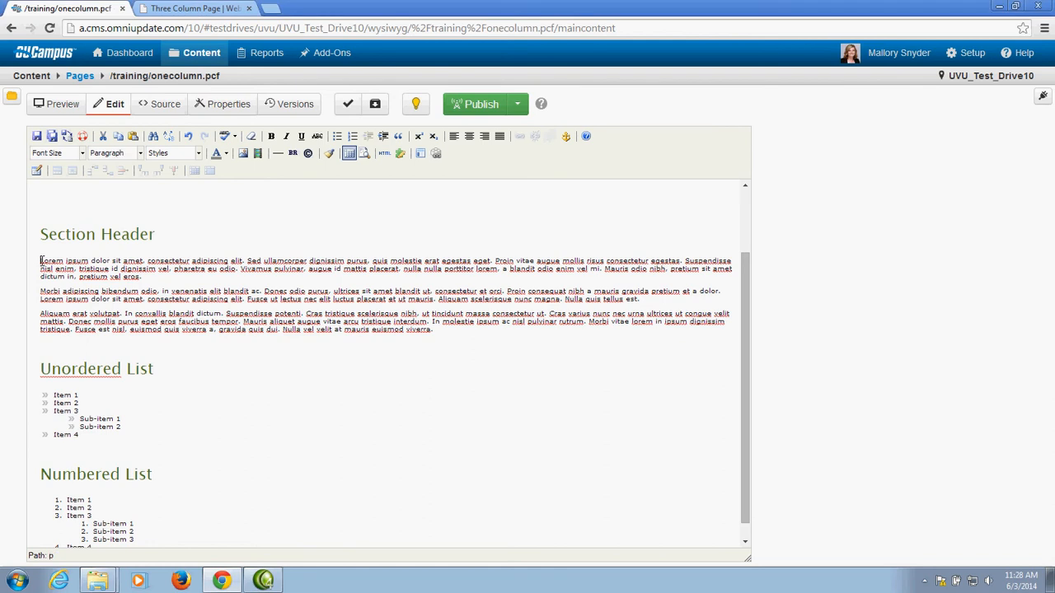
pyautogui.moveTo(229, 184)
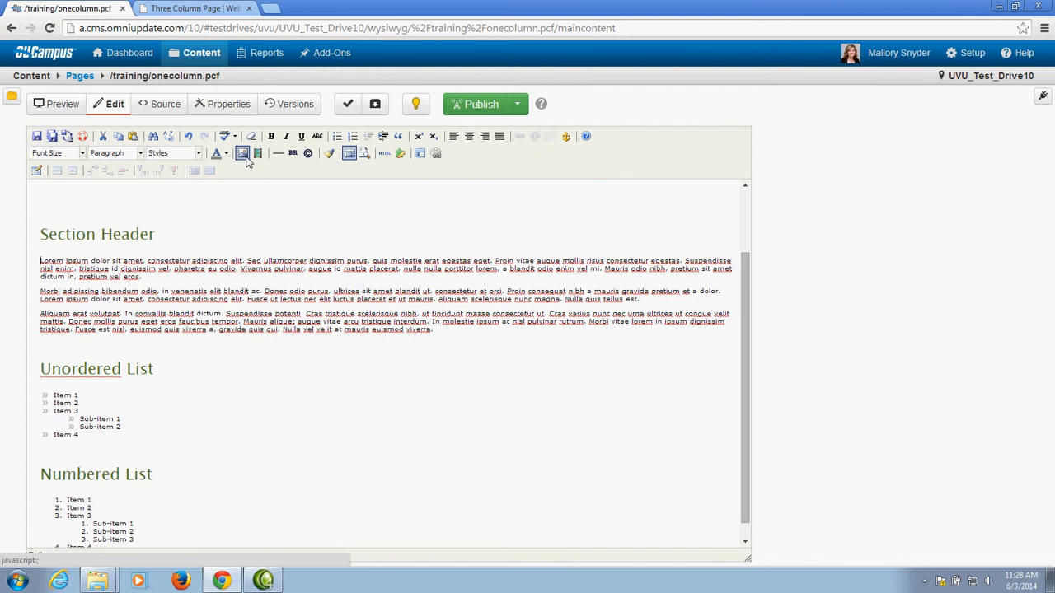
pyautogui.click(242, 154)
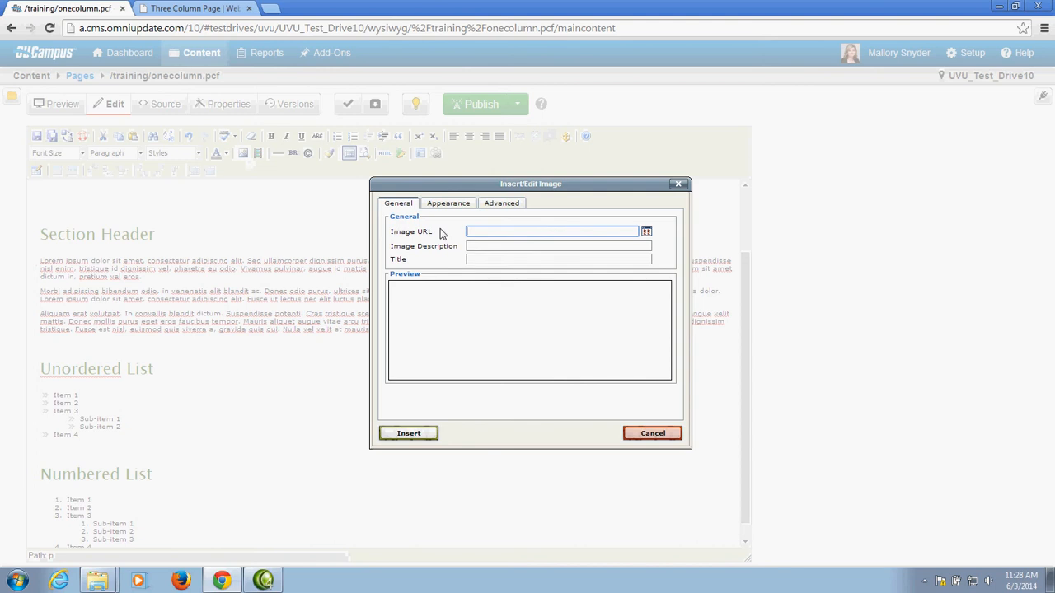
pyautogui.click(551, 232)
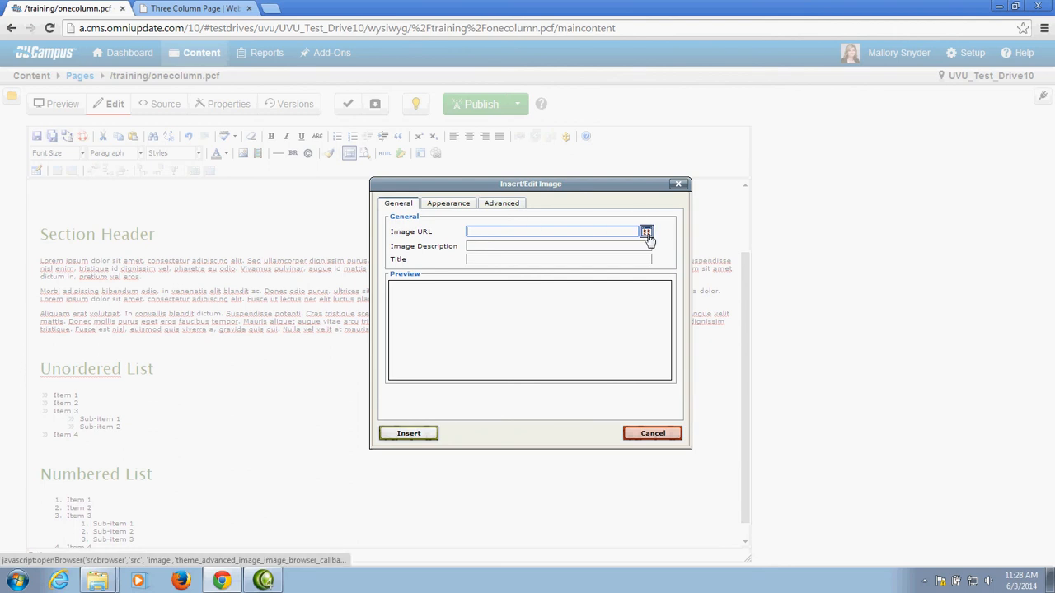
# - Browse to training > images and choose campus01.jpg as the image URL
pyautogui.click(647, 232)
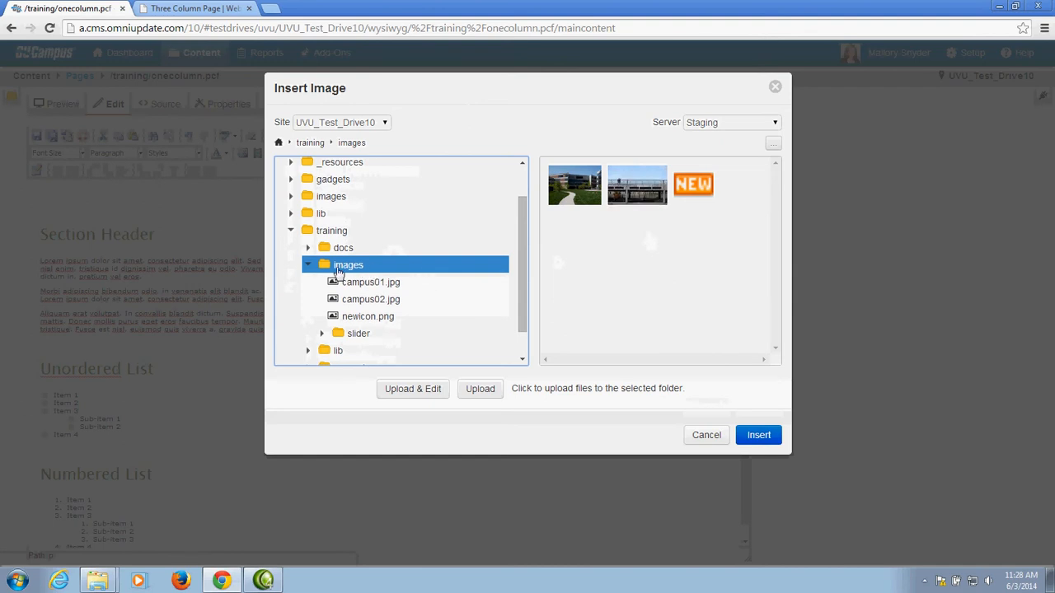
pyautogui.moveTo(353, 276)
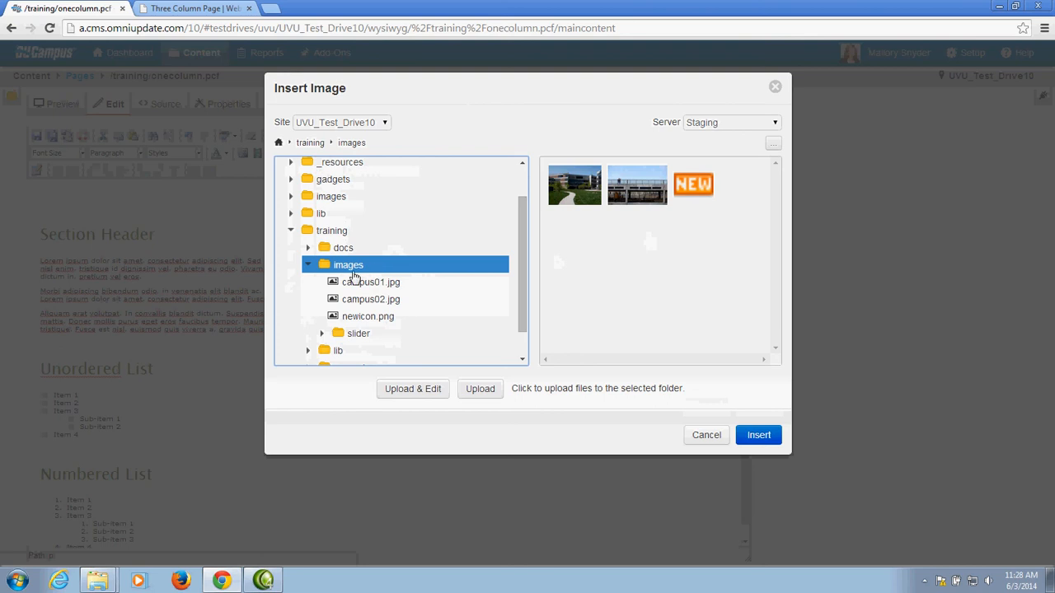
pyautogui.moveTo(385, 272)
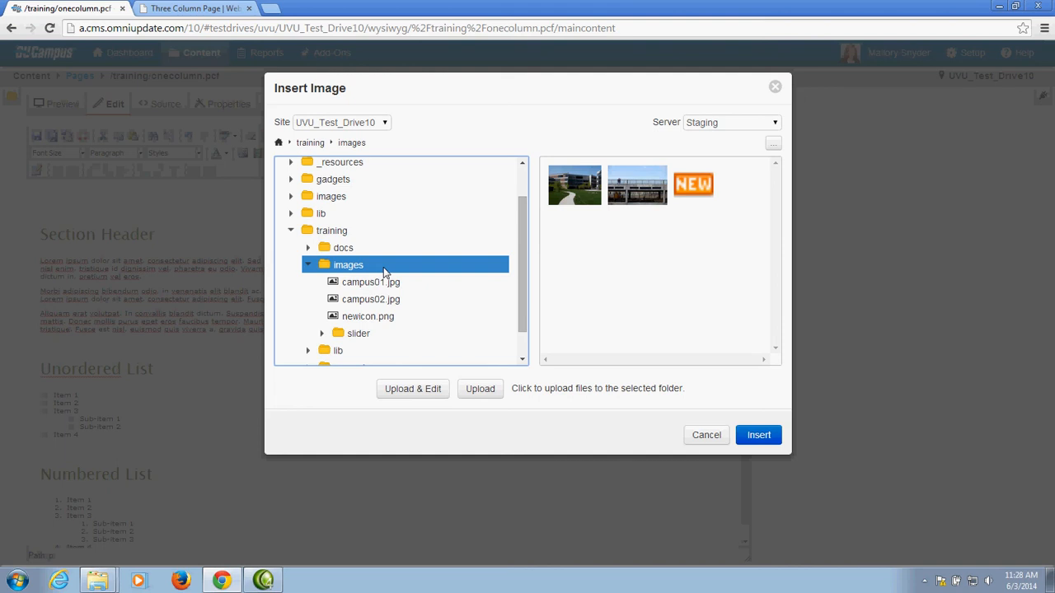
pyautogui.click(371, 282)
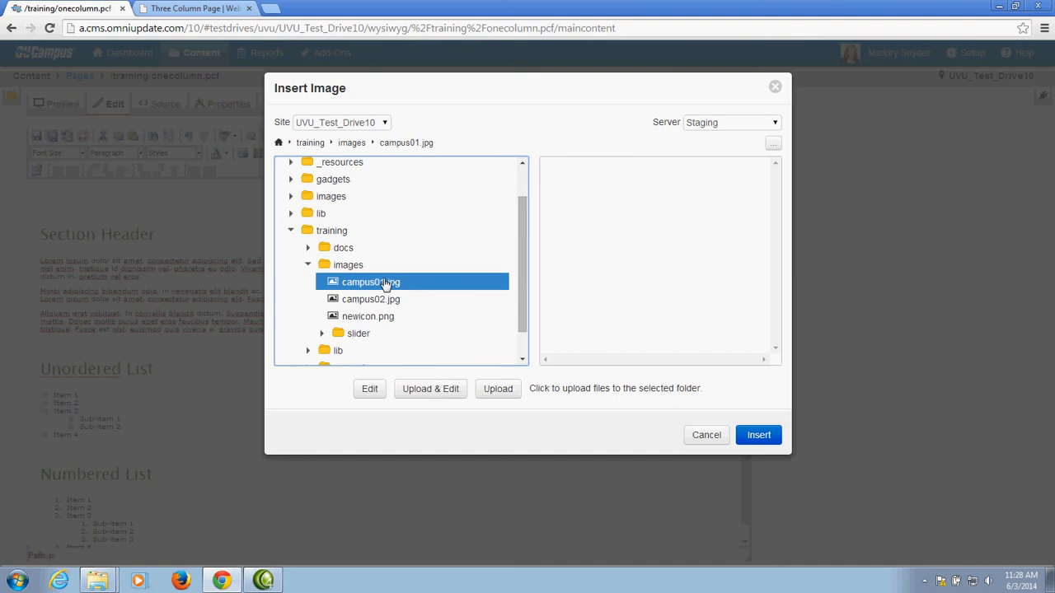
pyautogui.click(370, 281)
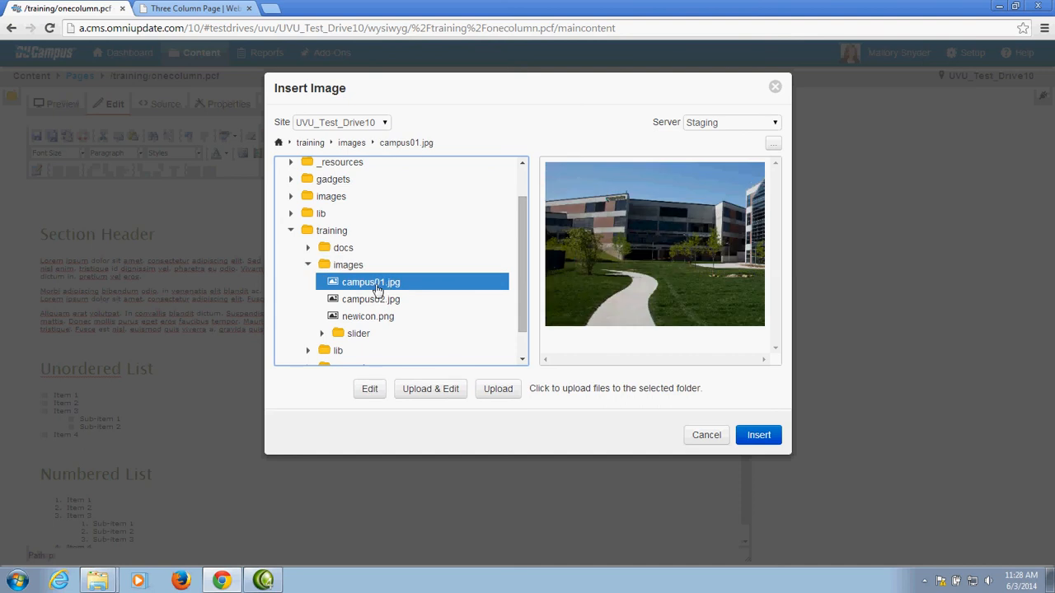
pyautogui.click(758, 434)
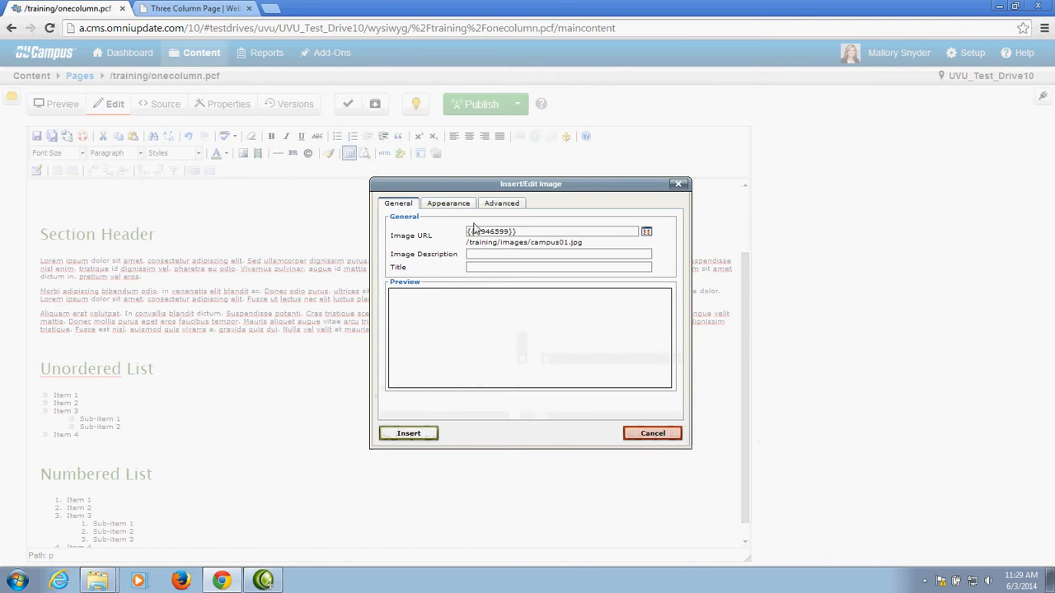
# - In Appearance, set left alignment, 5px vertical and horizontal space, and a 1px border
pyautogui.click(448, 203)
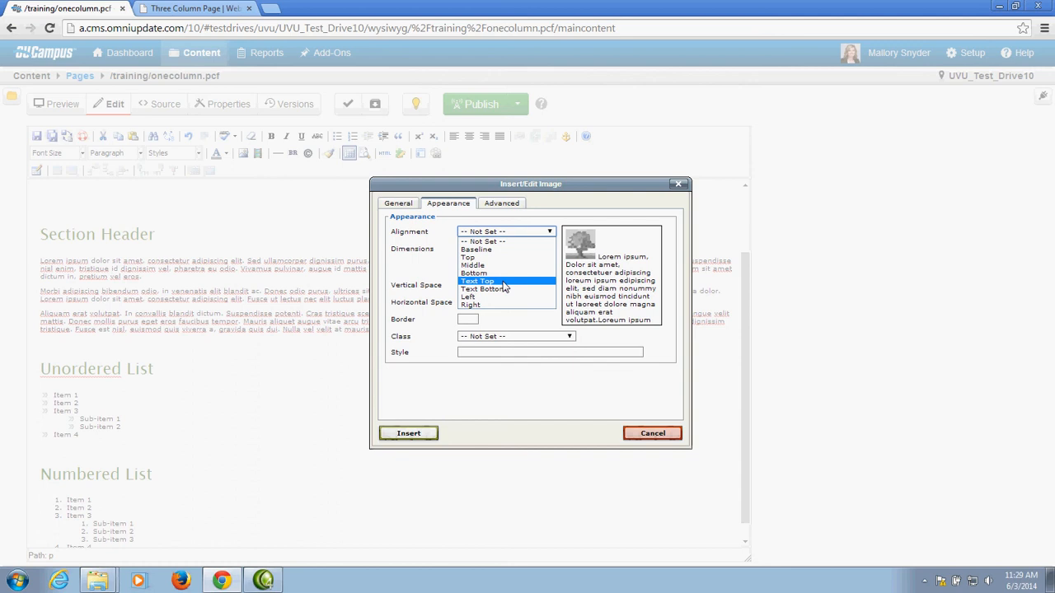
pyautogui.click(469, 297)
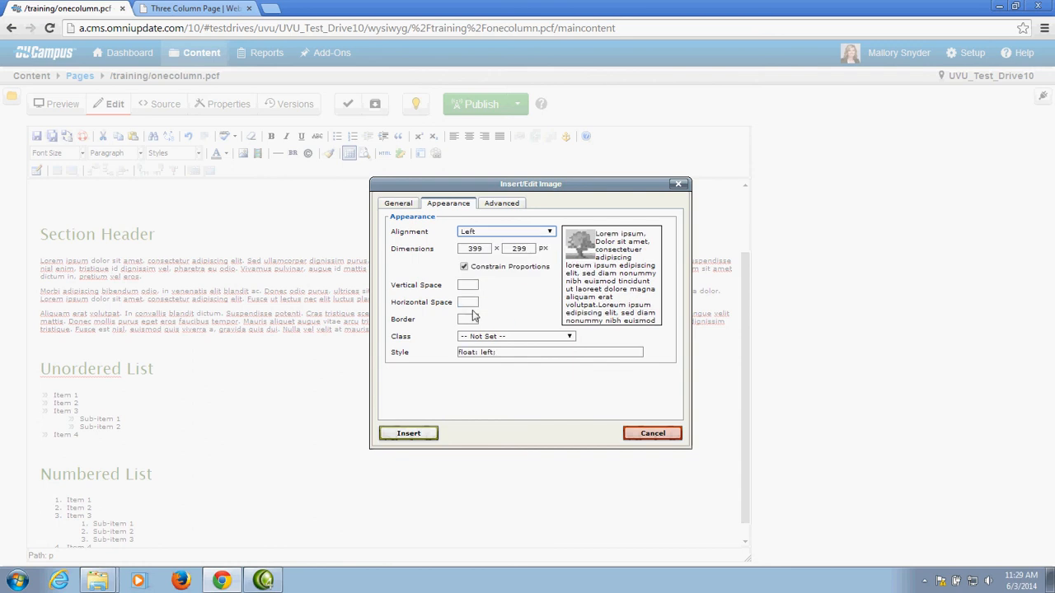
pyautogui.click(467, 285)
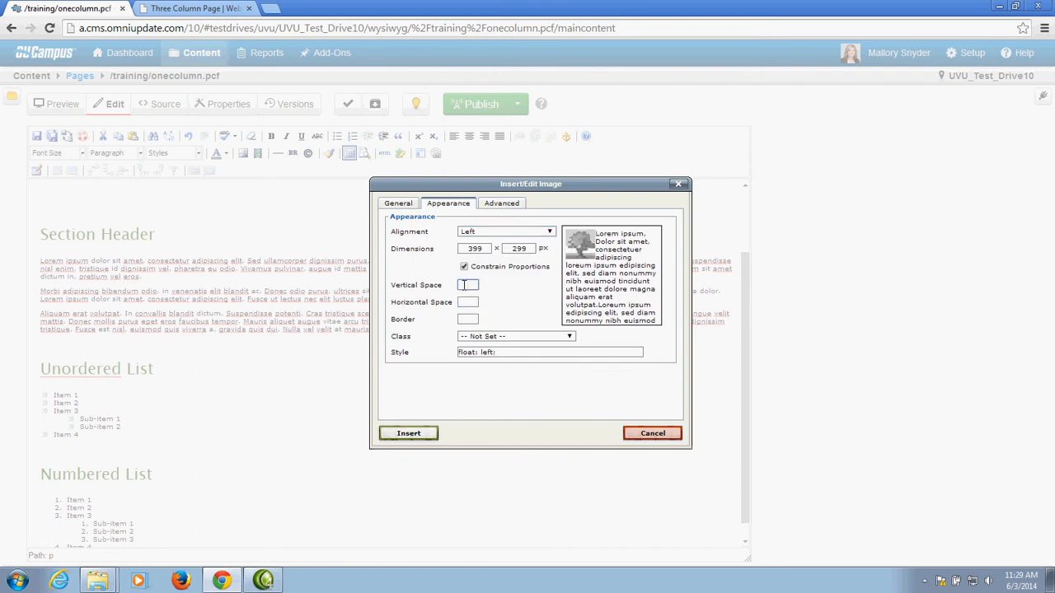
pyautogui.write('5')
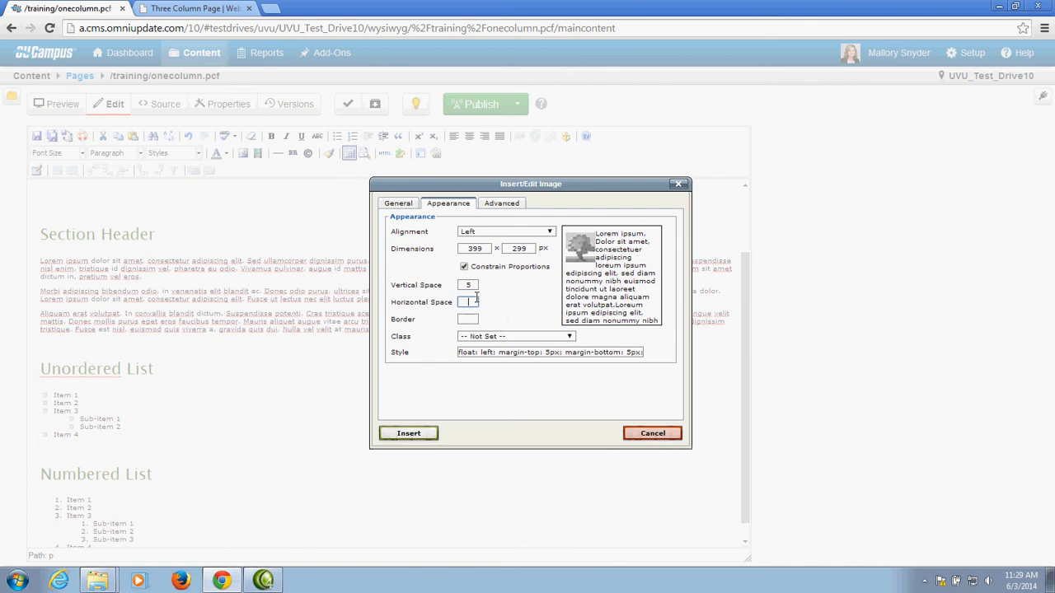
pyautogui.write('5')
pyautogui.click(467, 319)
pyautogui.write('1')
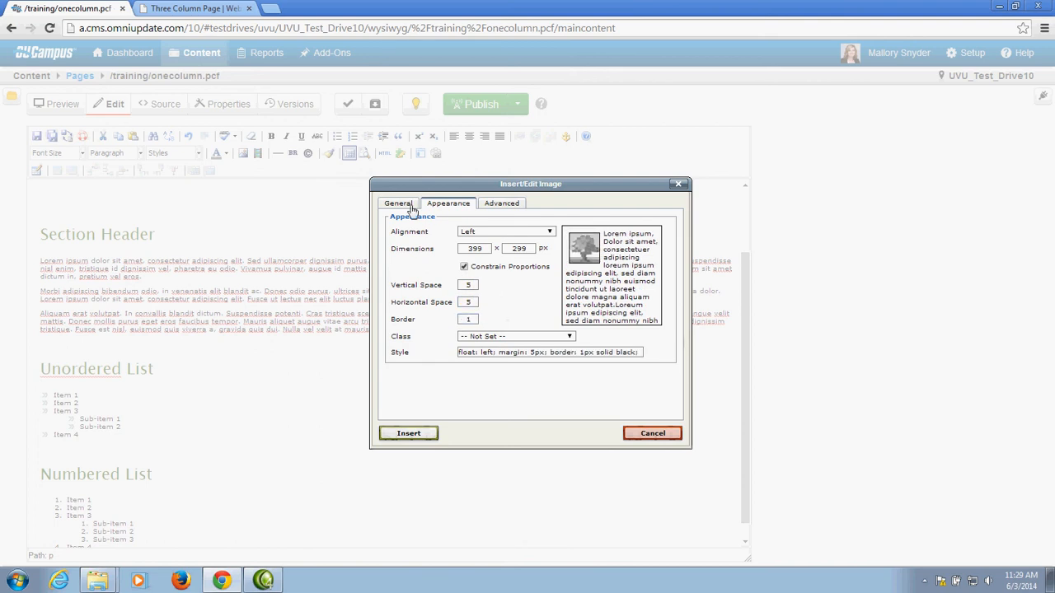
# - Describe the image as 'Campus Exterior' and insert it beside the Section Header paragraphs
pyautogui.click(398, 204)
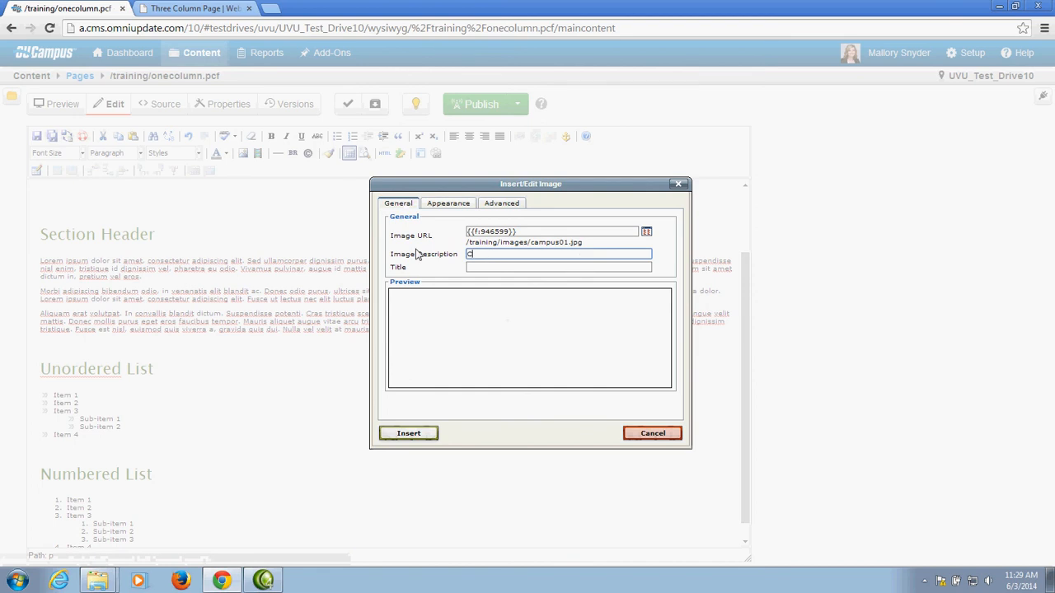
pyautogui.write('Campus Exterior')
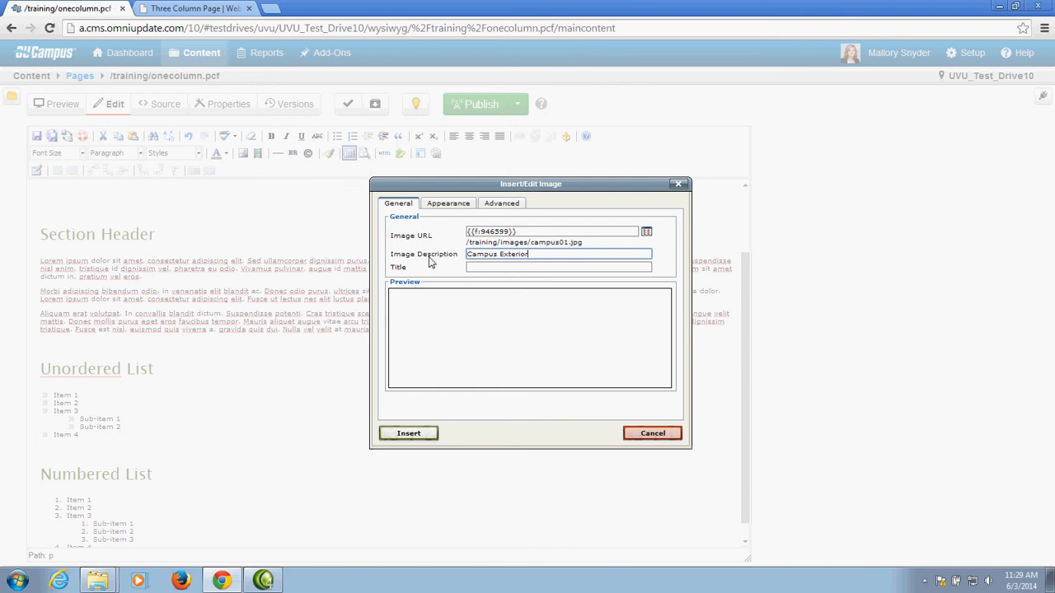
pyautogui.click(409, 433)
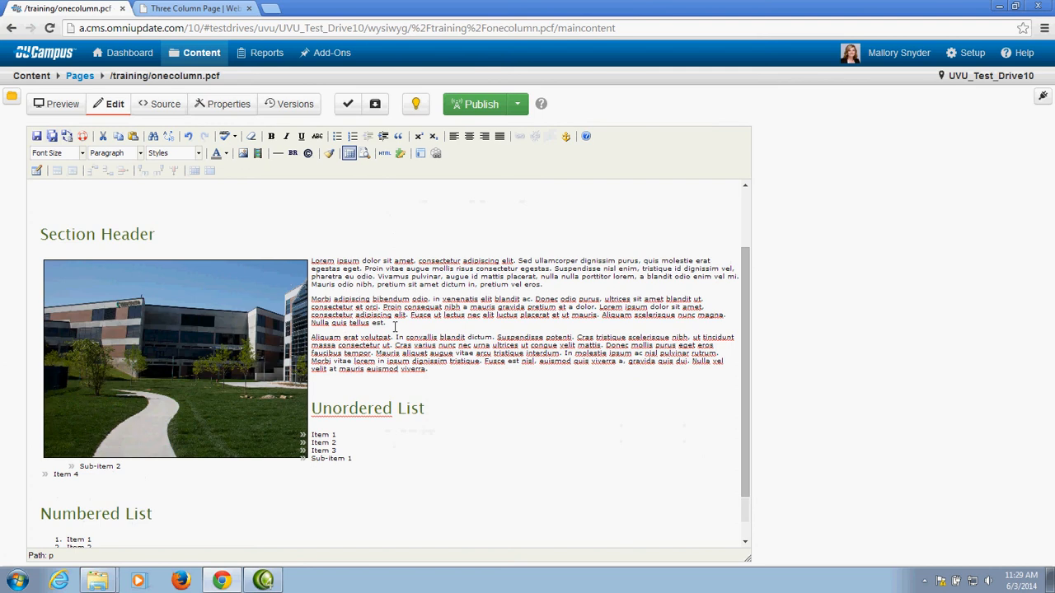
# - Reopen the campus photo's settings and change its alignment to Right
pyautogui.click(175, 358)
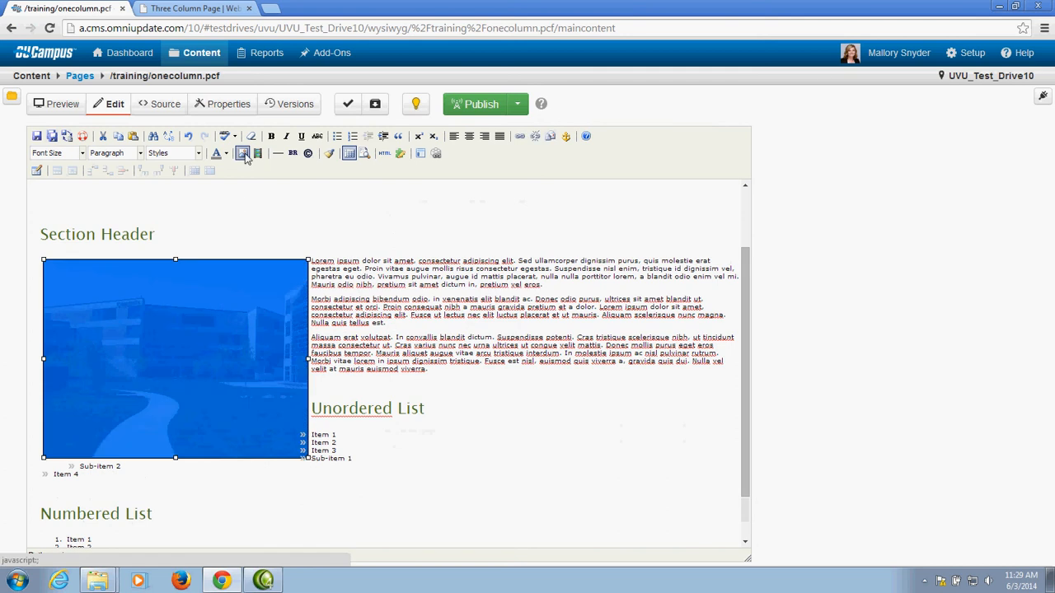
pyautogui.click(243, 153)
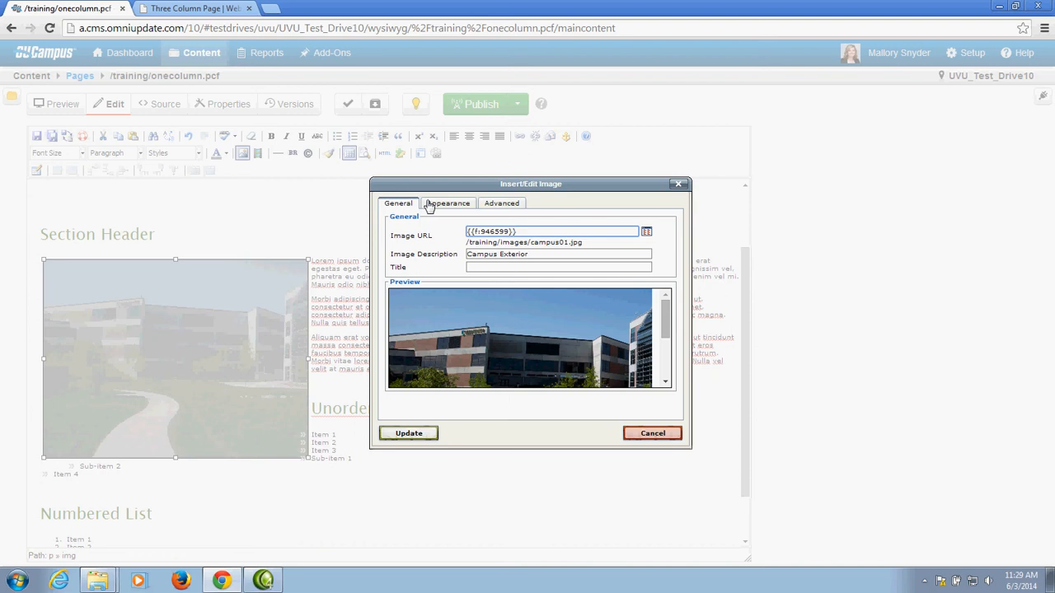
pyautogui.click(447, 203)
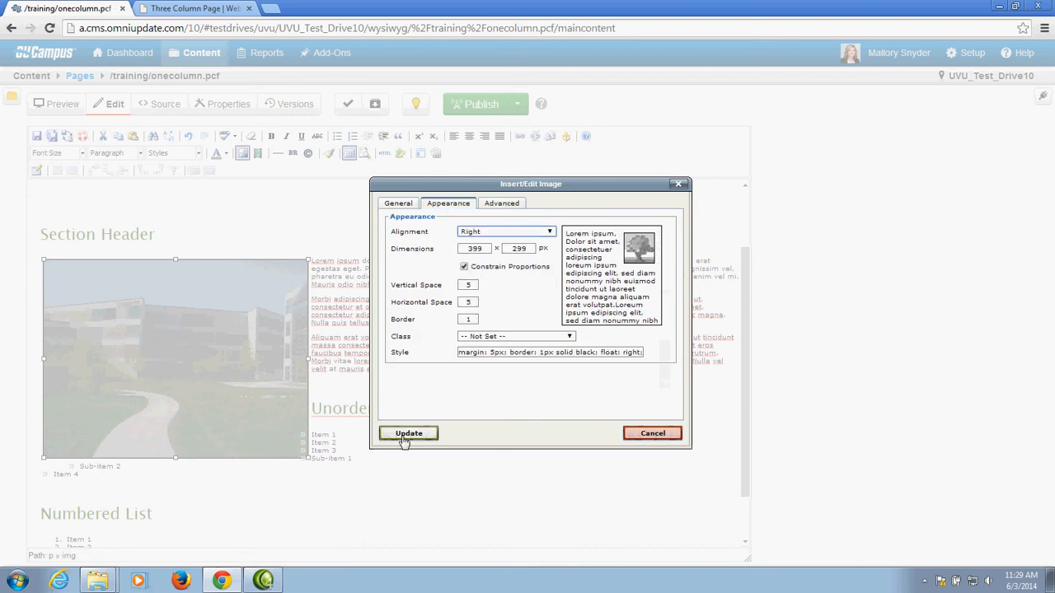
pyautogui.click(408, 433)
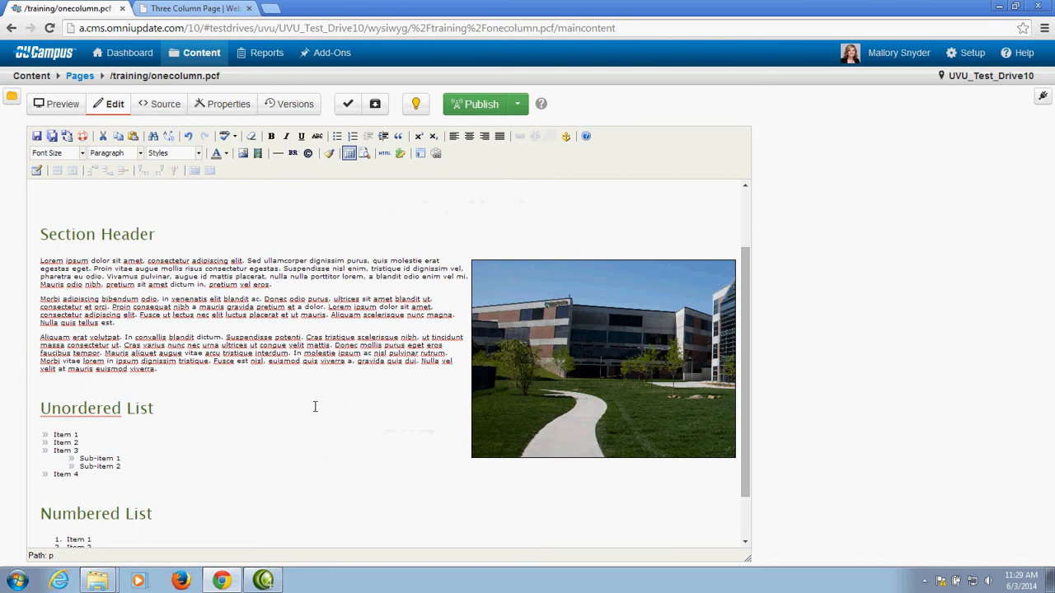